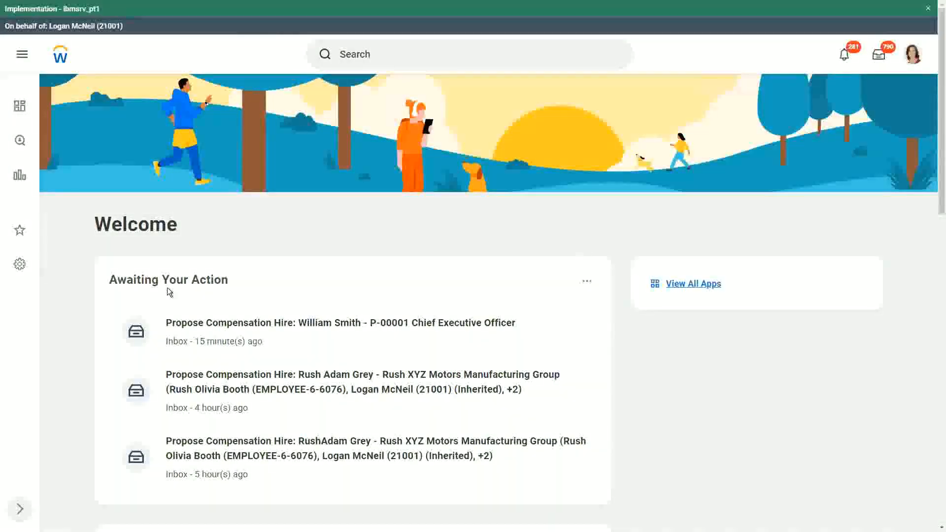
mouse_move(464, 93)
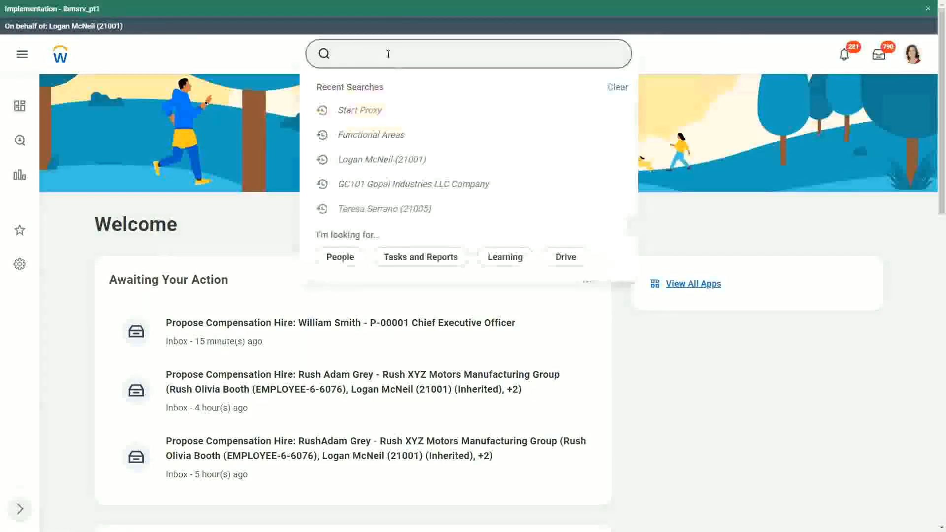
Search 'cre calc field' and open the Create Calculated Field task
type("cre")
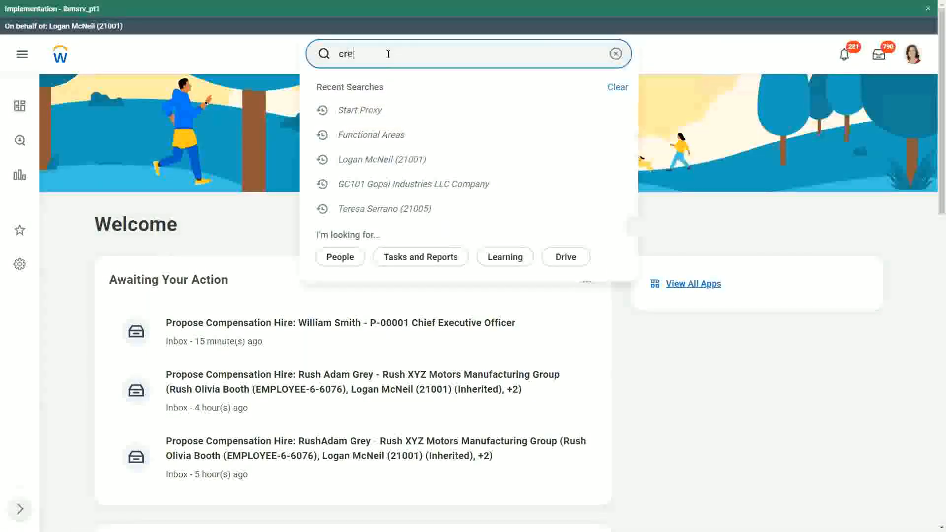
type("calc field")
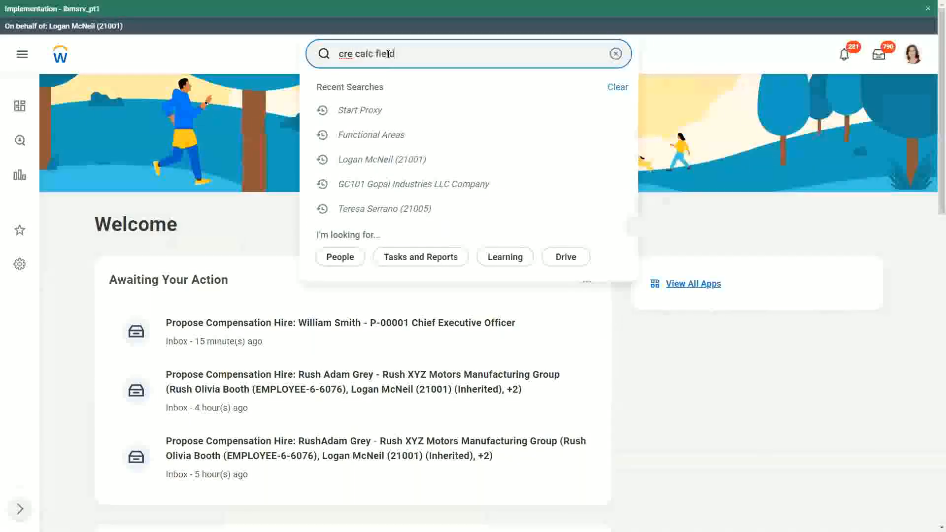
type("field")
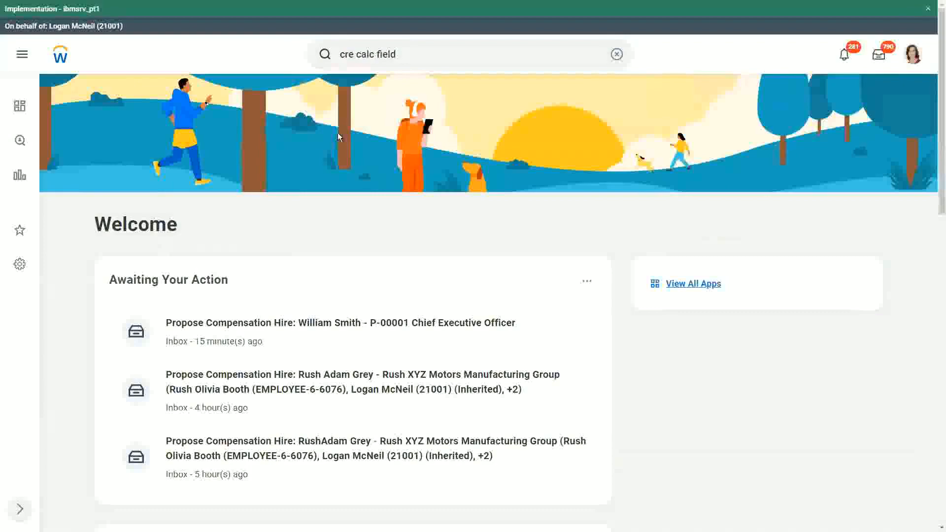
left_click(617, 53)
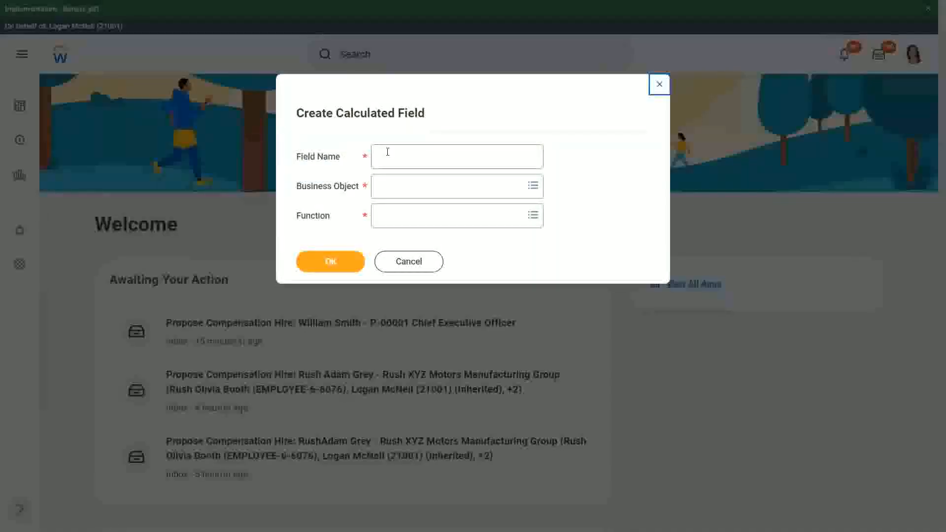
Name the new calculated field 'CF-WW-Eval Exp-Test'
left_click(456, 157)
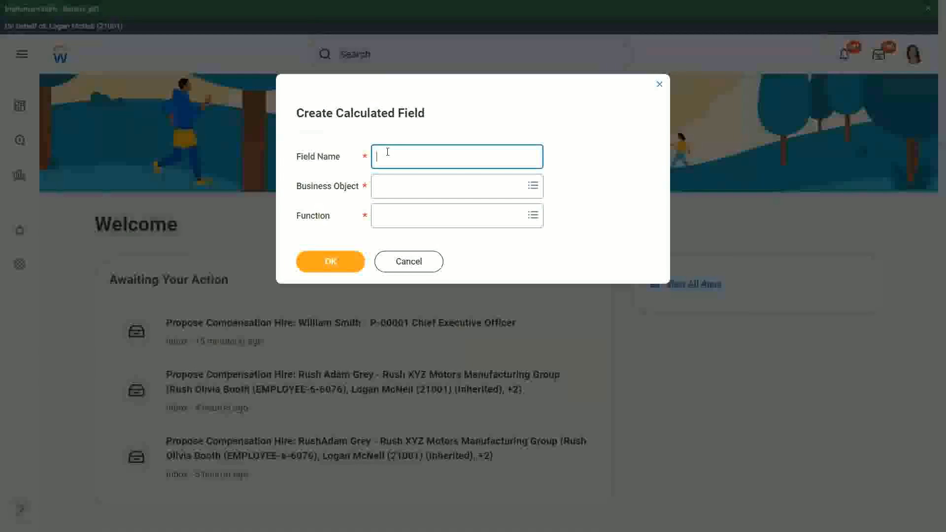
type("CF-WW-")
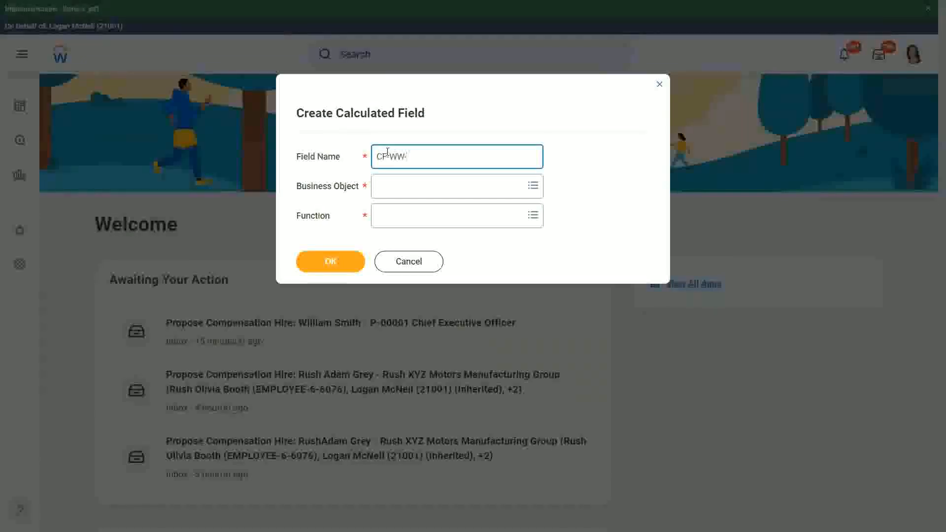
type("Eval E")
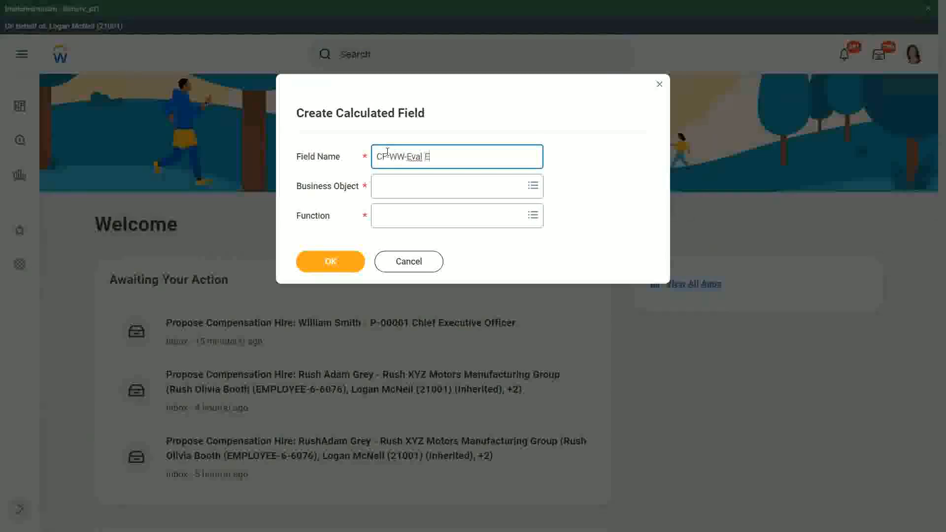
type("xp-Test")
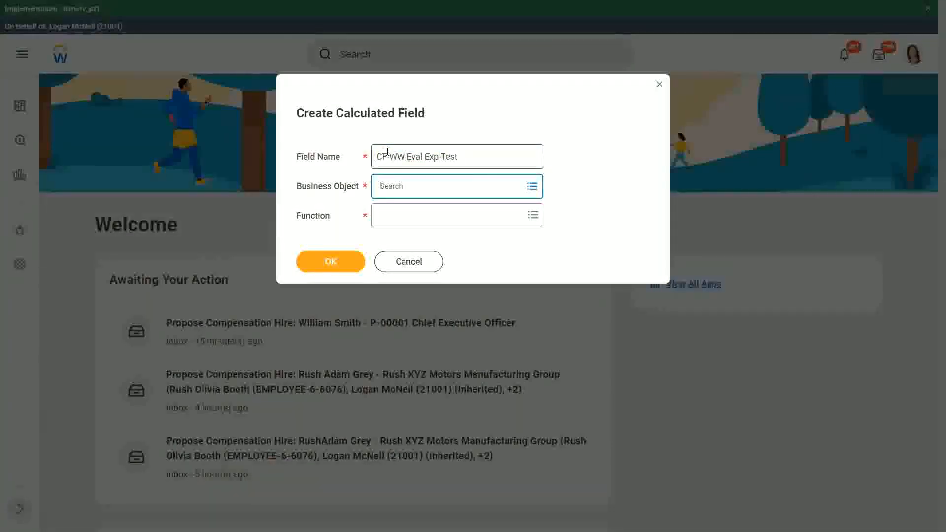
Choose Worker as business object and Evaluate Expression as function, then confirm
type("worker")
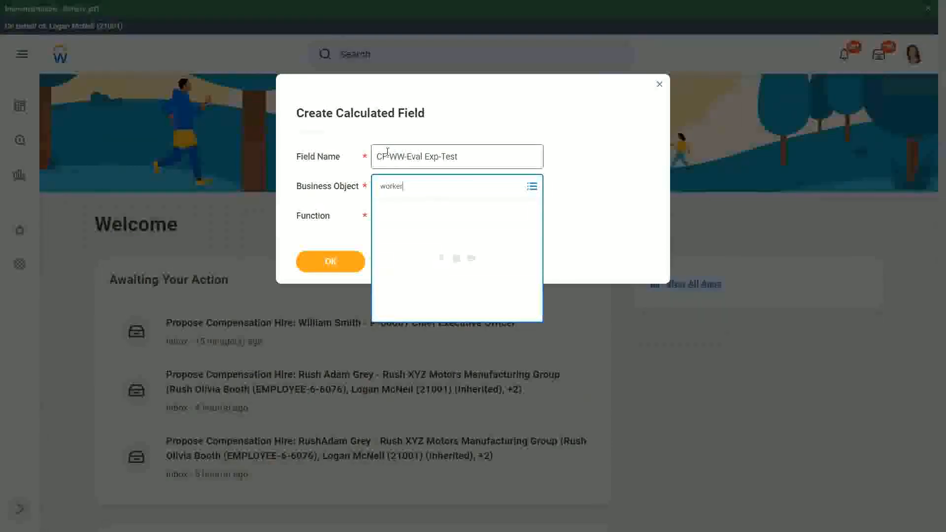
left_click(398, 186)
type("eval exp")
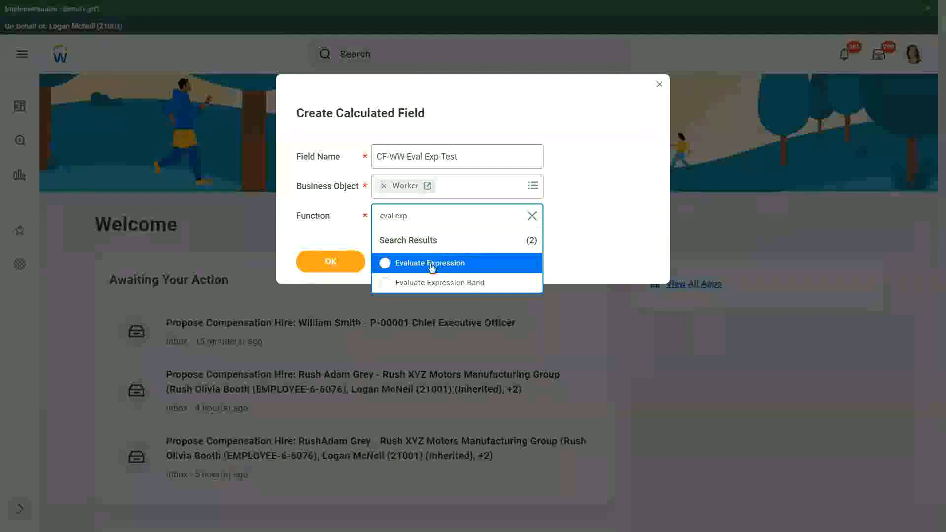
left_click(431, 262)
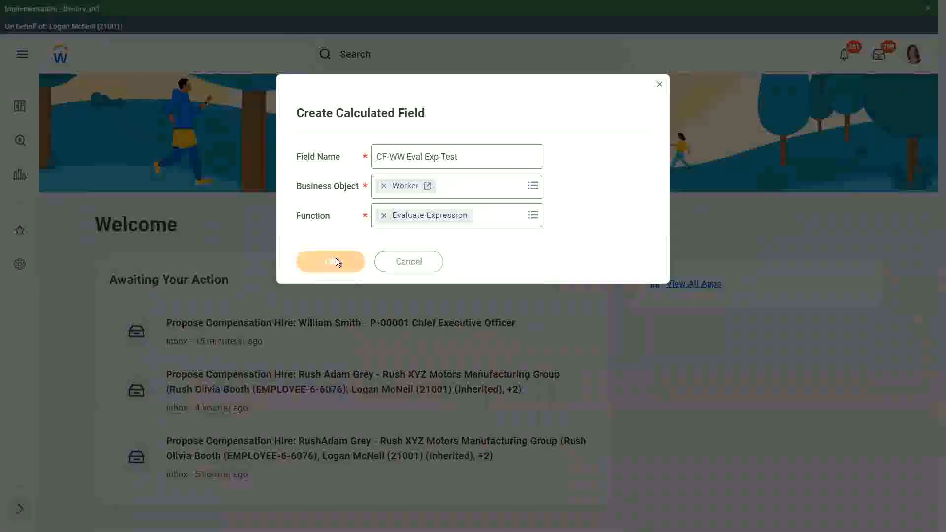
left_click(330, 261)
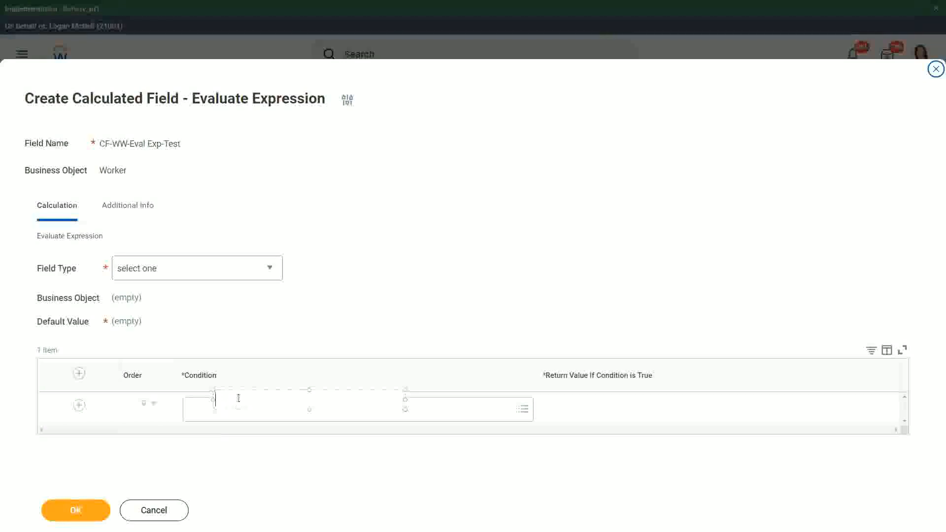
mouse_move(222, 398)
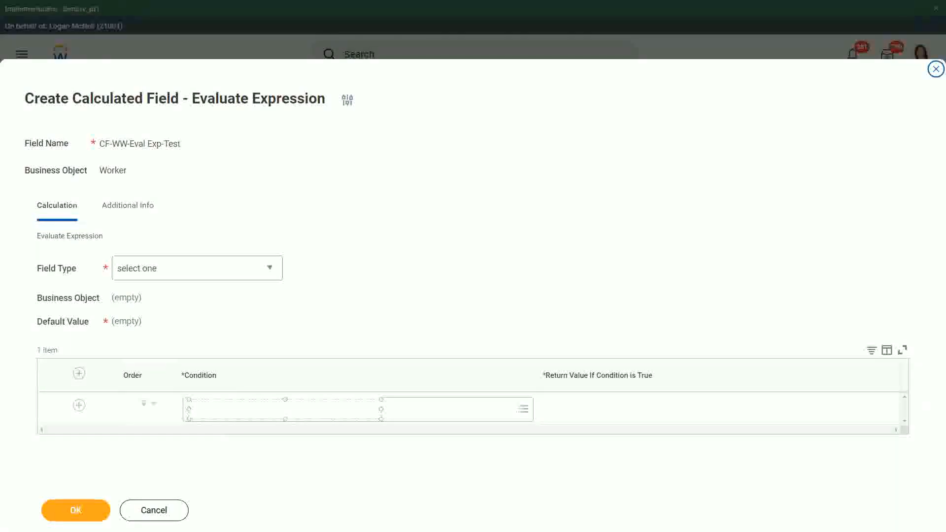
Annotate the Condition column with 'Boolean or a T/F field'
type("Boolean")
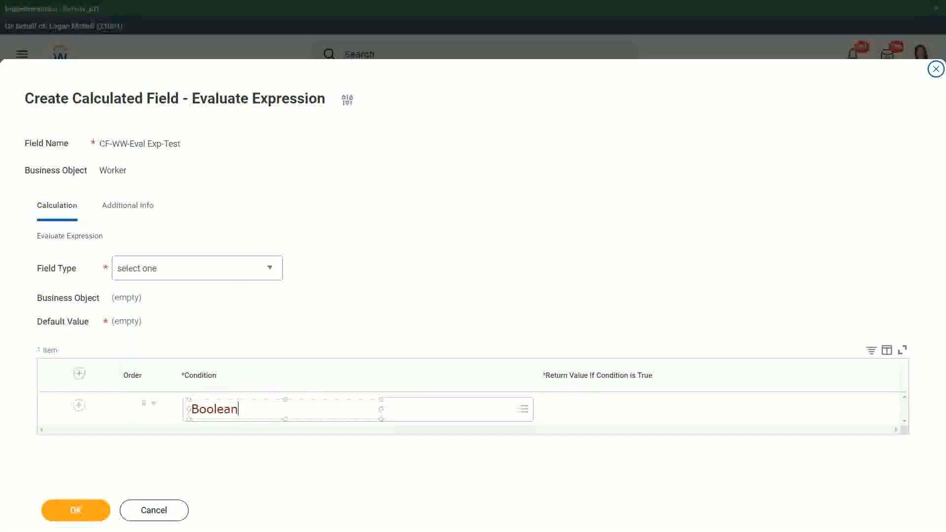
type("or a T")
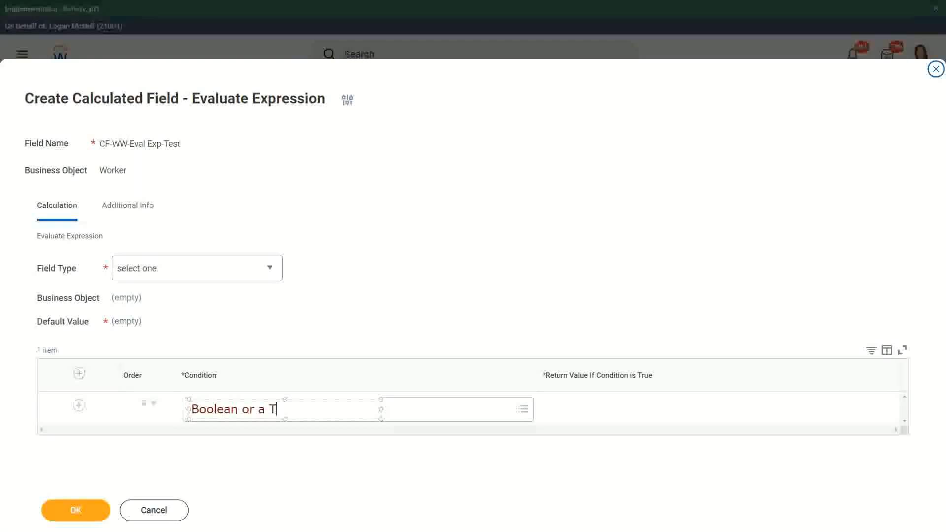
type("/F field")
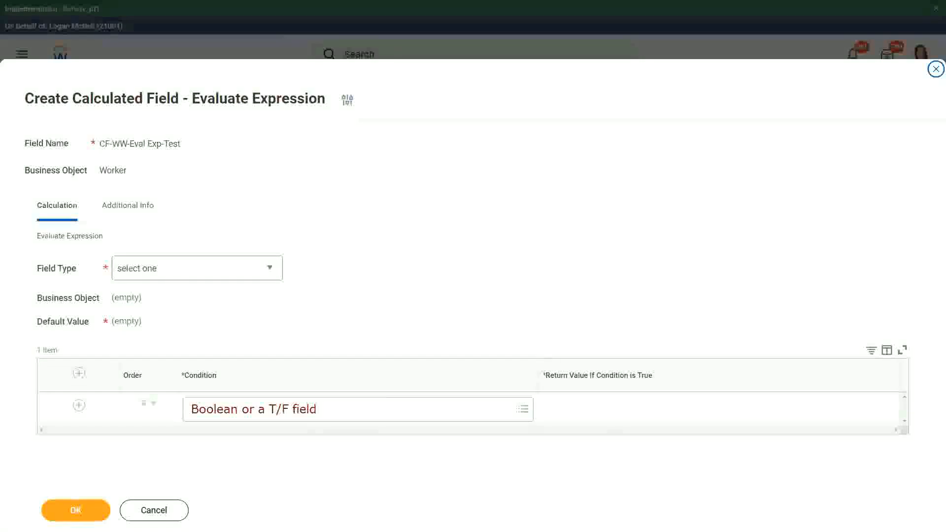
mouse_move(546, 411)
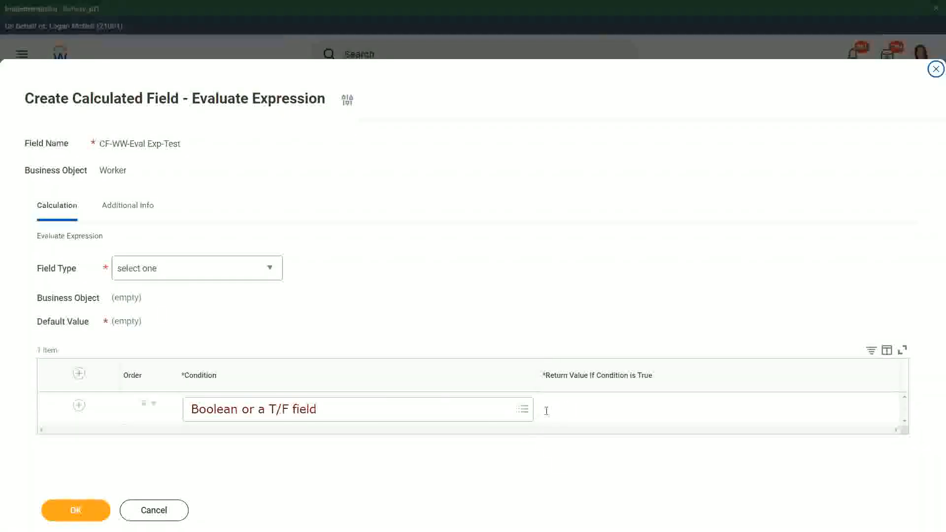
mouse_move(566, 401)
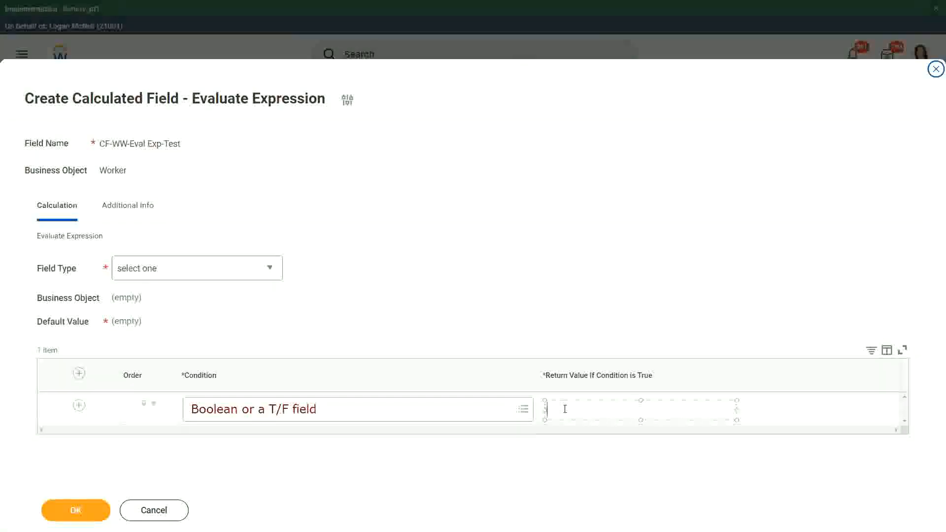
Annotate the return value column with 'Another Calc Field that gives the result'
type("An")
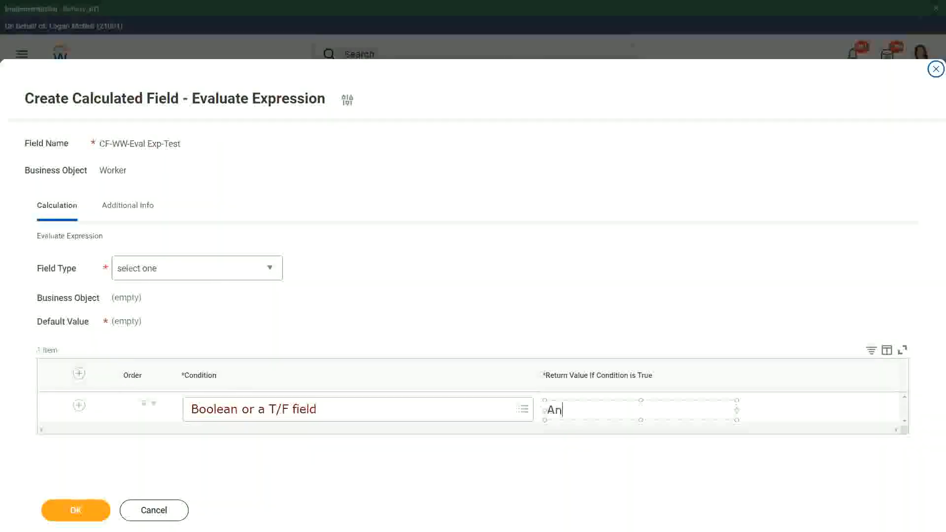
type("other Calc")
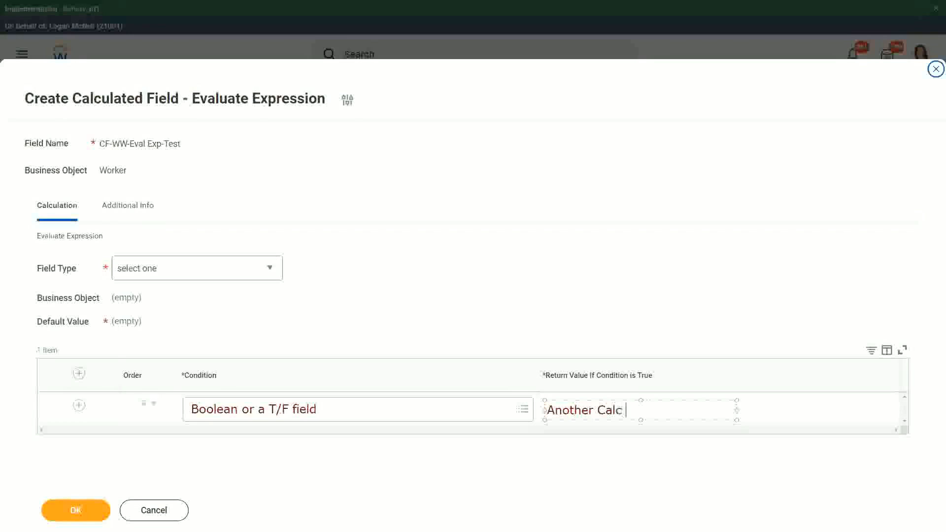
type("Field that")
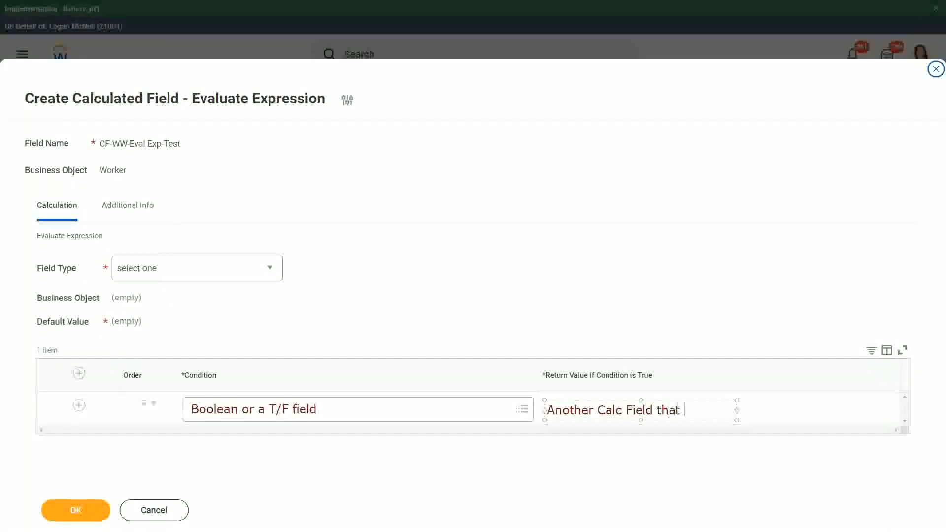
type("gives the resul")
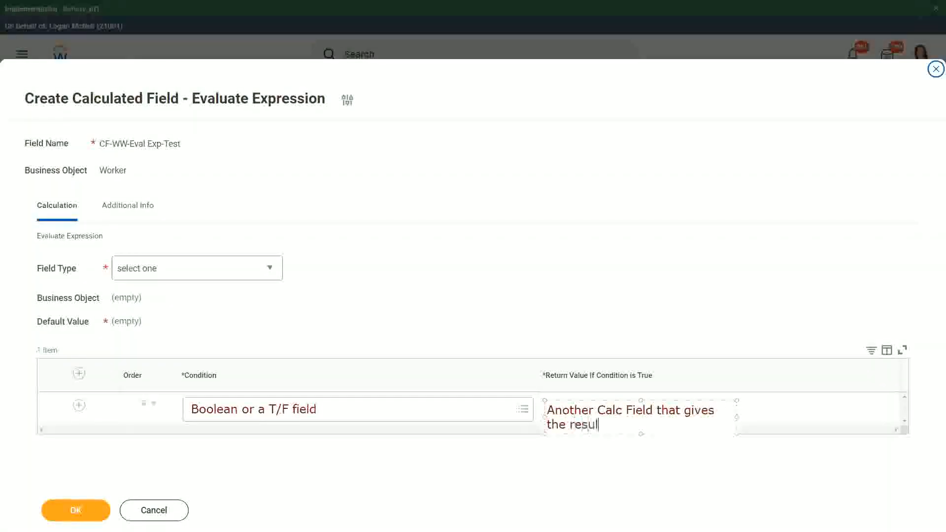
type("t")
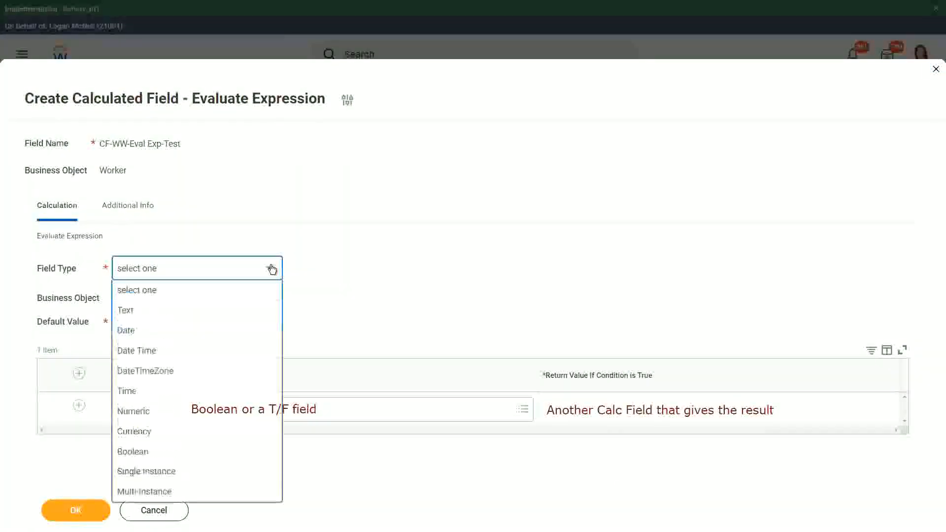
Set the calculated field's Field Type to Text
left_click(272, 268)
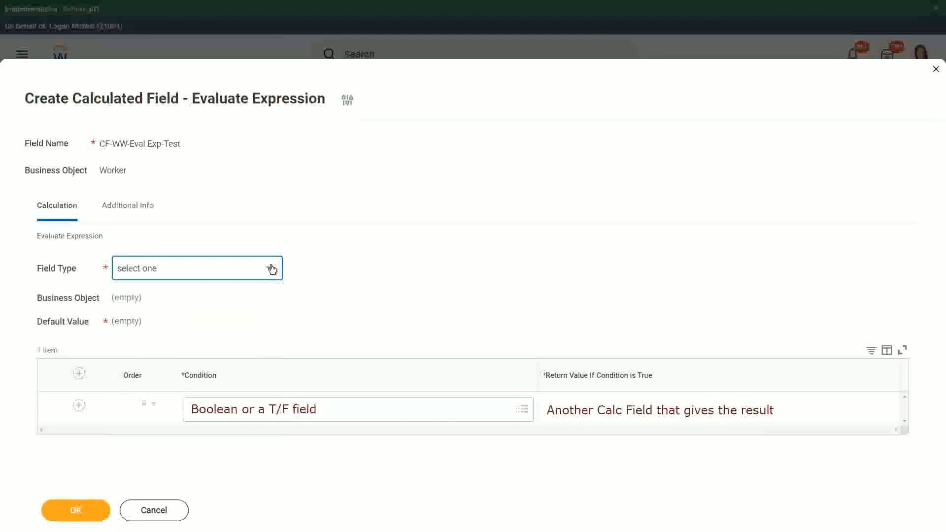
left_click(198, 268)
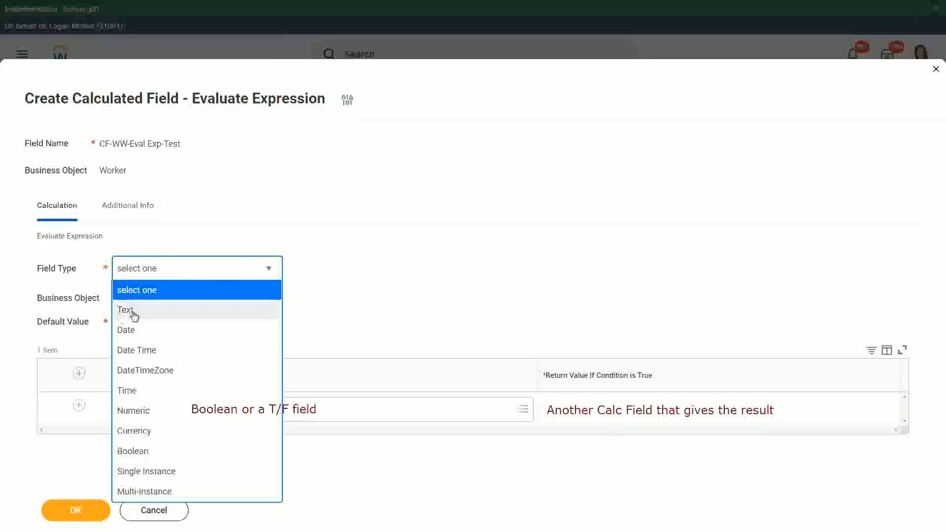
left_click(126, 310)
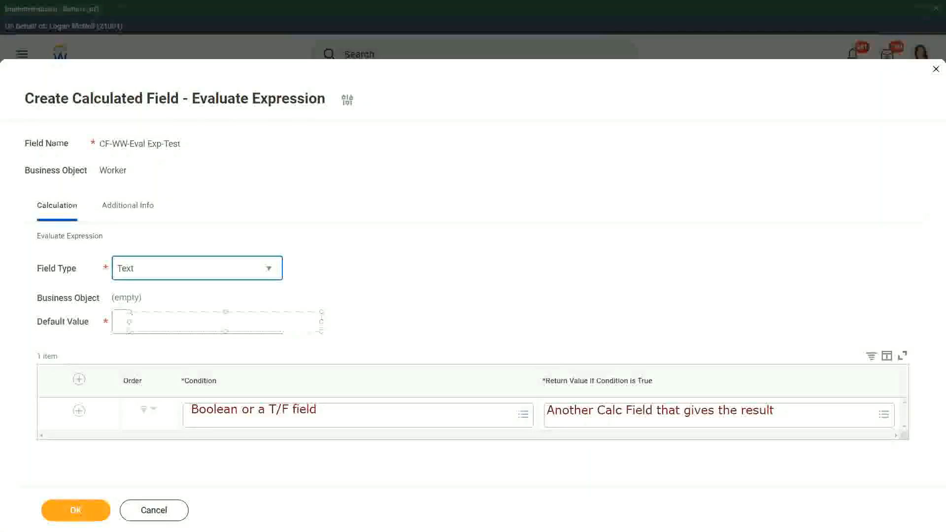
Annotate the Default Value field with 'Some Default Value'
type("Some")
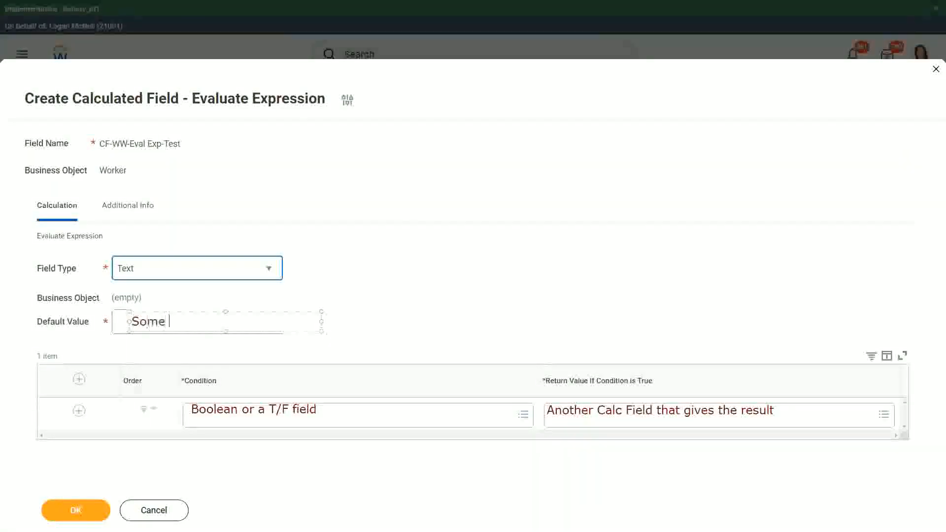
type("Default")
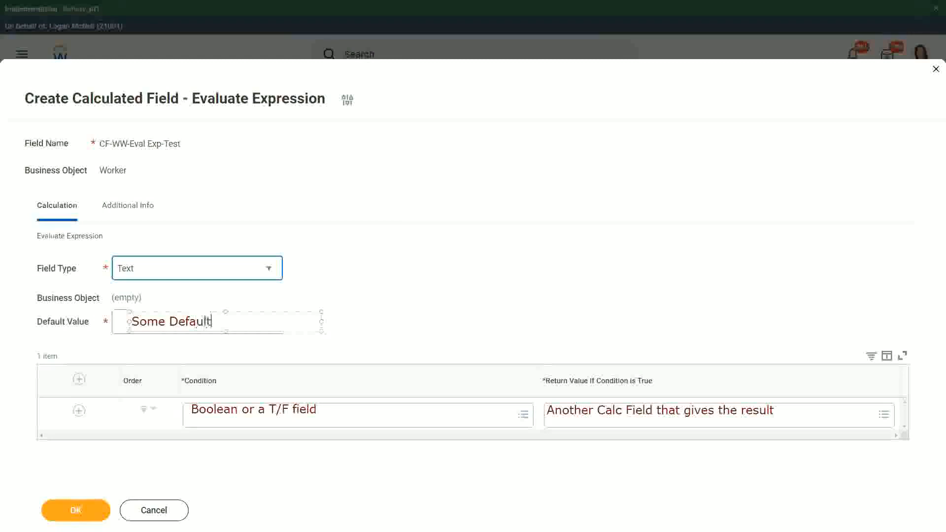
type("Value")
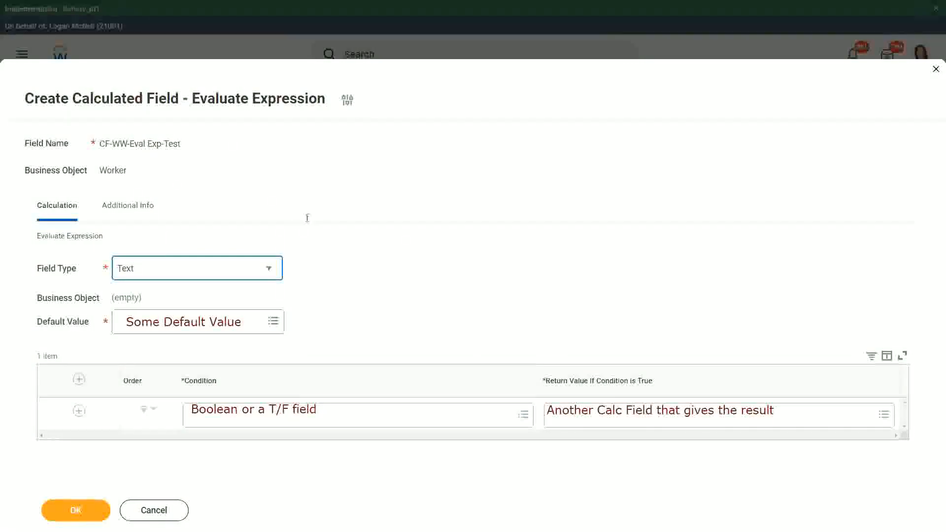
mouse_move(335, 393)
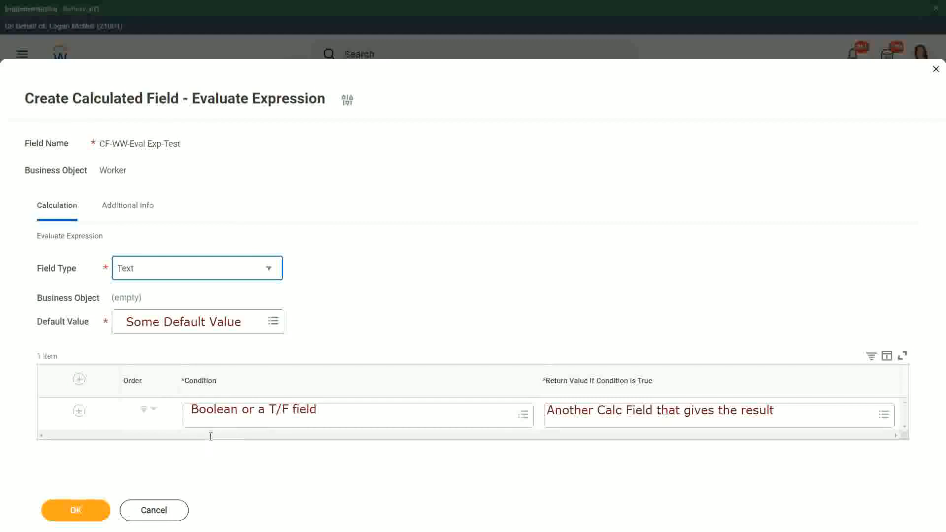
mouse_move(267, 481)
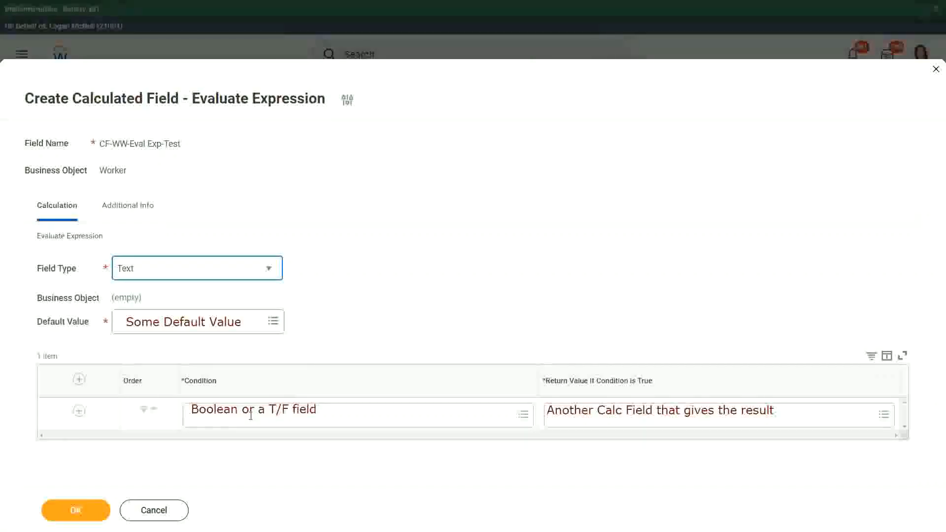
mouse_move(340, 339)
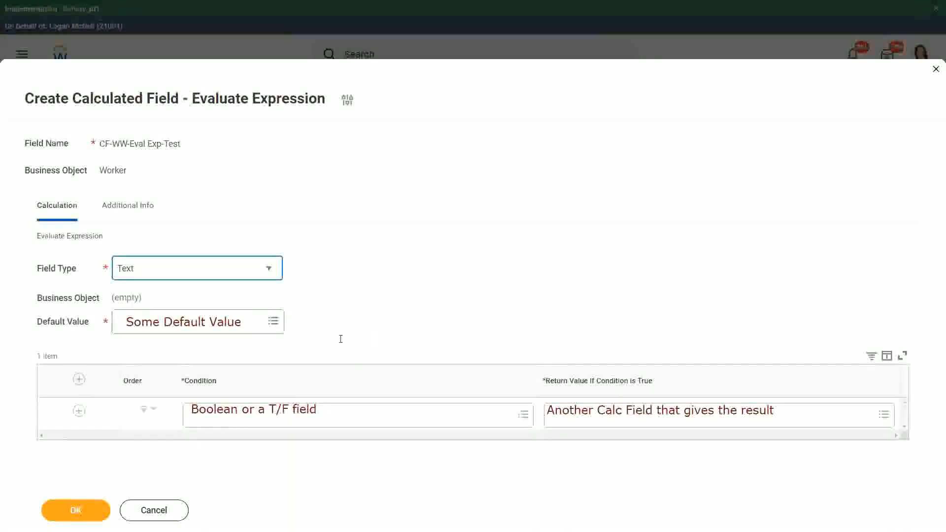
mouse_move(496, 404)
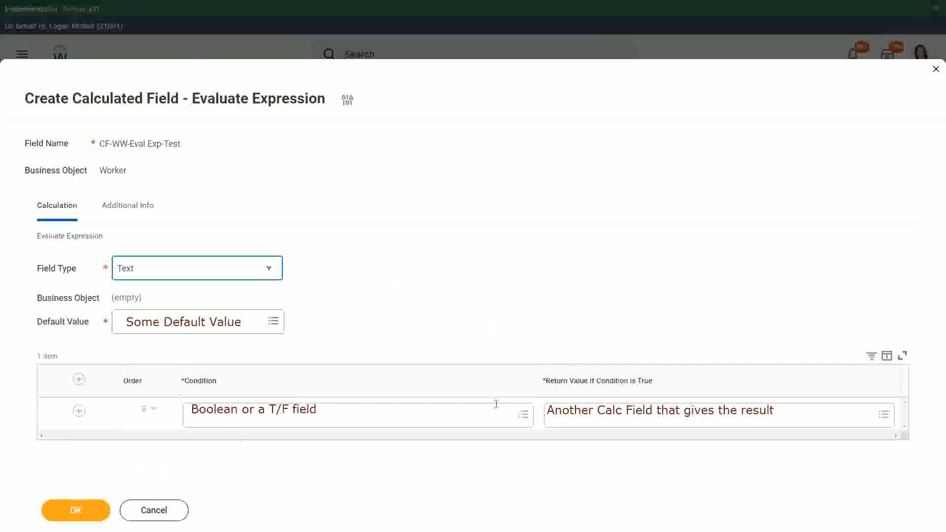
mouse_move(323, 296)
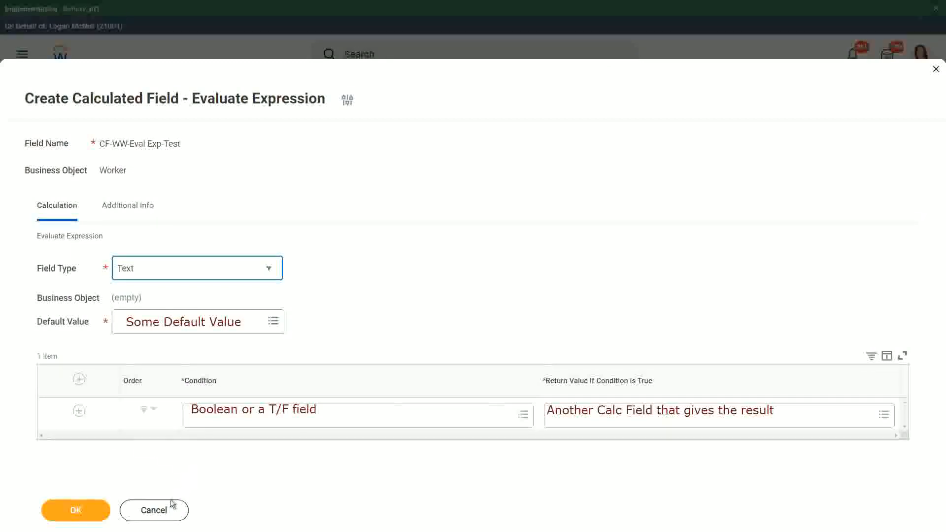
mouse_move(162, 513)
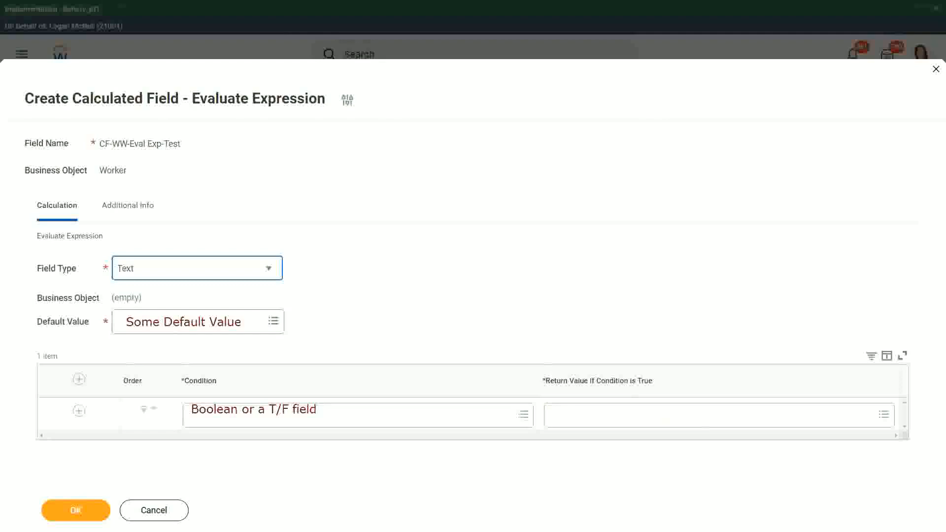
Note 'Type in the value that you want in the output' in the Return Value If Condition is True field
left_click(663, 414)
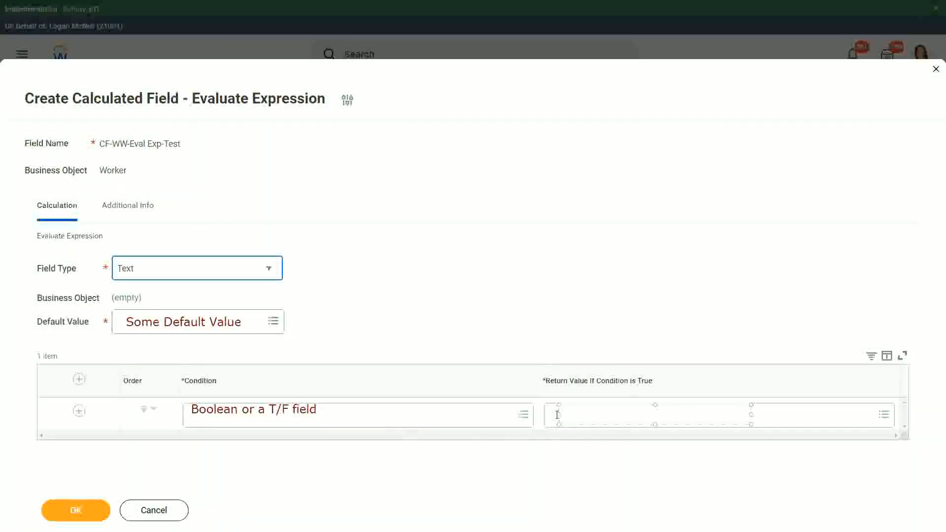
type("Type in the")
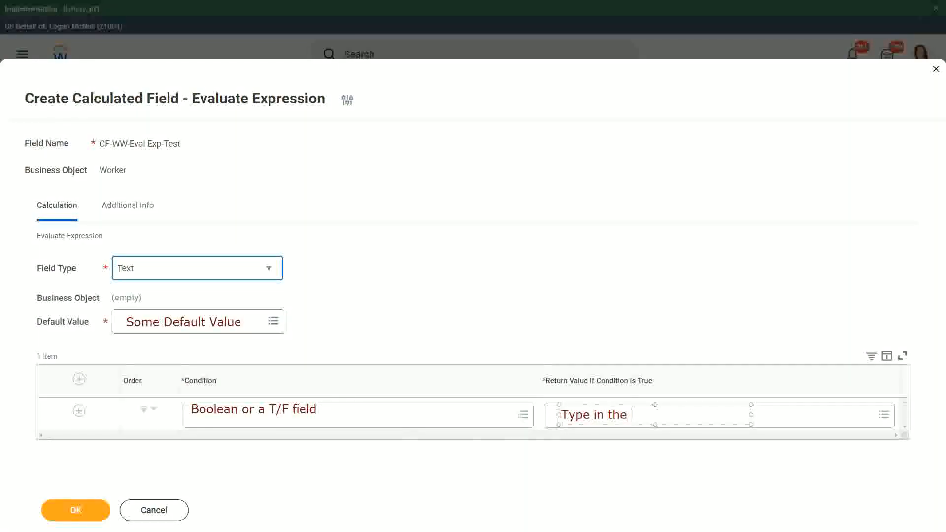
type("value that")
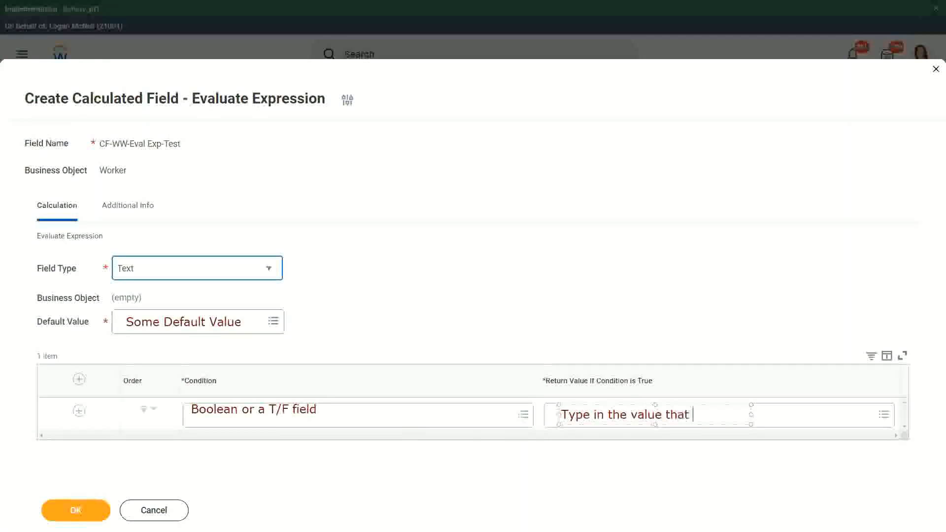
type("you want in")
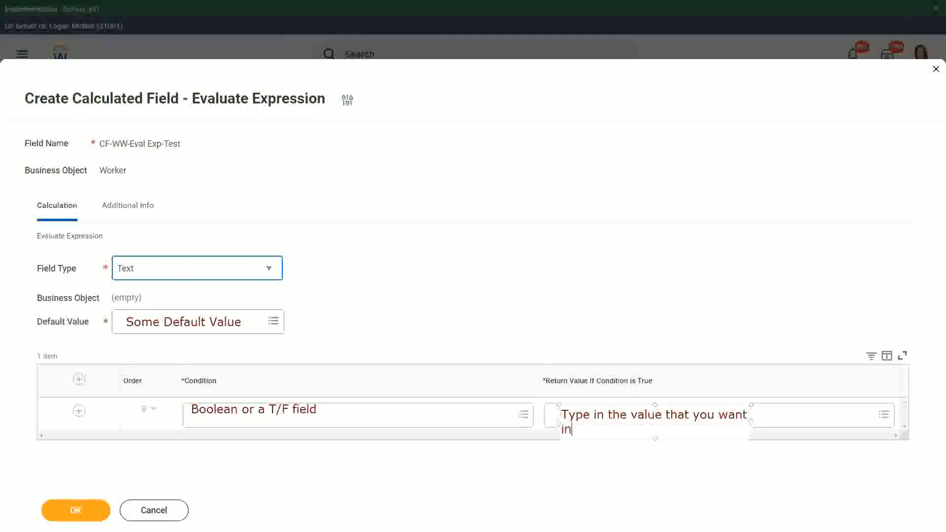
type("the outp")
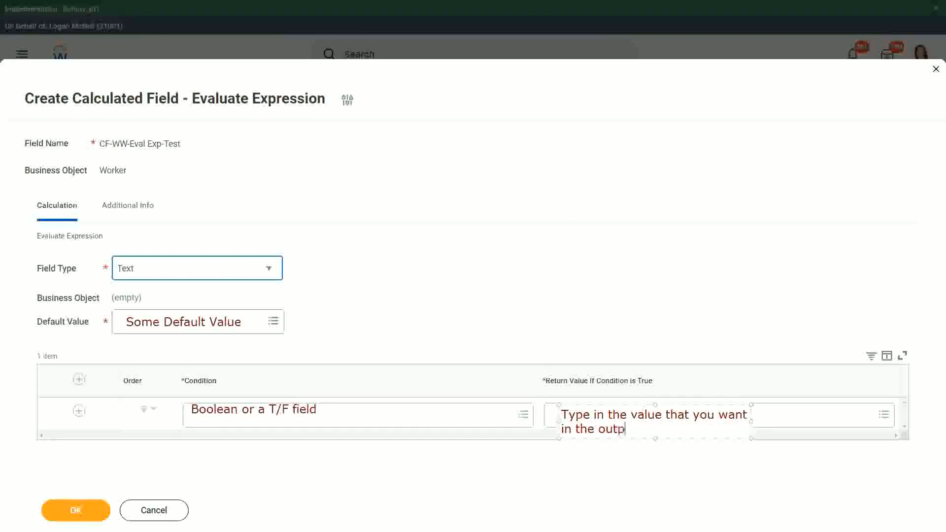
type("ut")
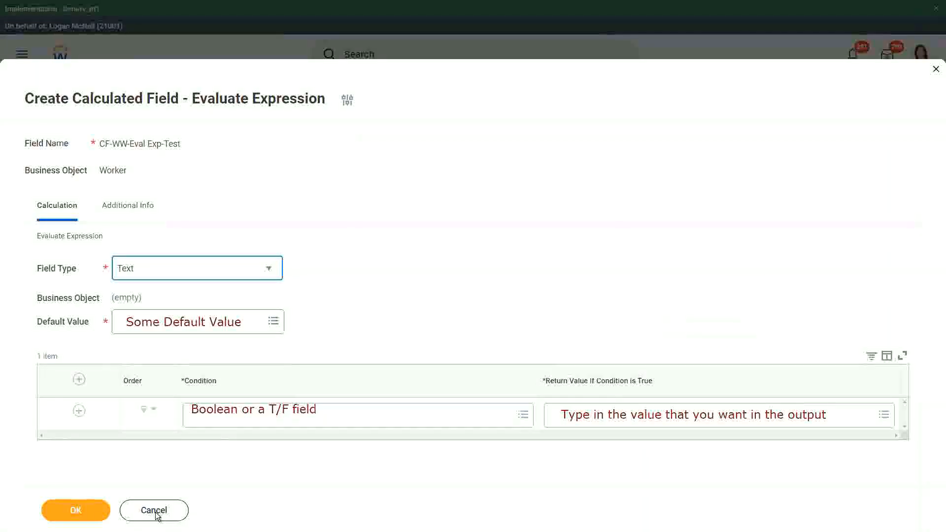
Cancel the Create Calculated Field form, discard it and return to the home page
left_click(154, 509)
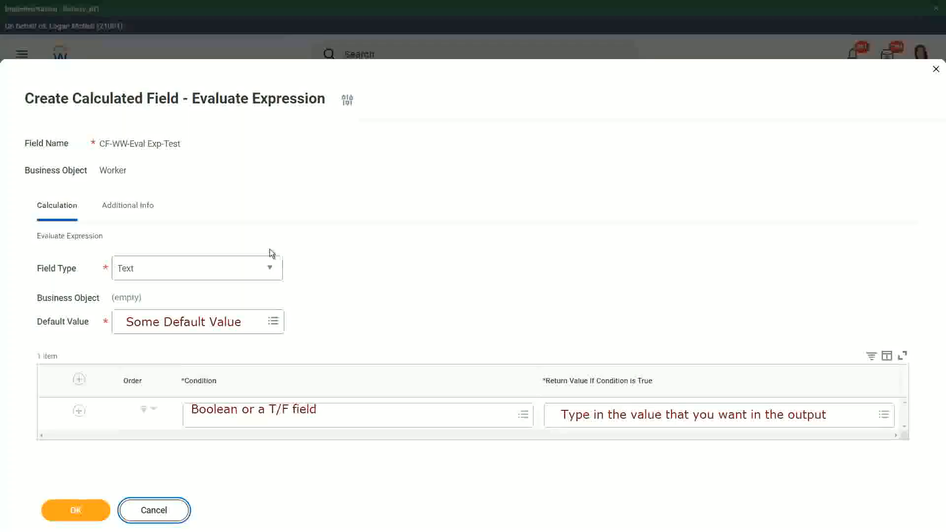
left_click(76, 509)
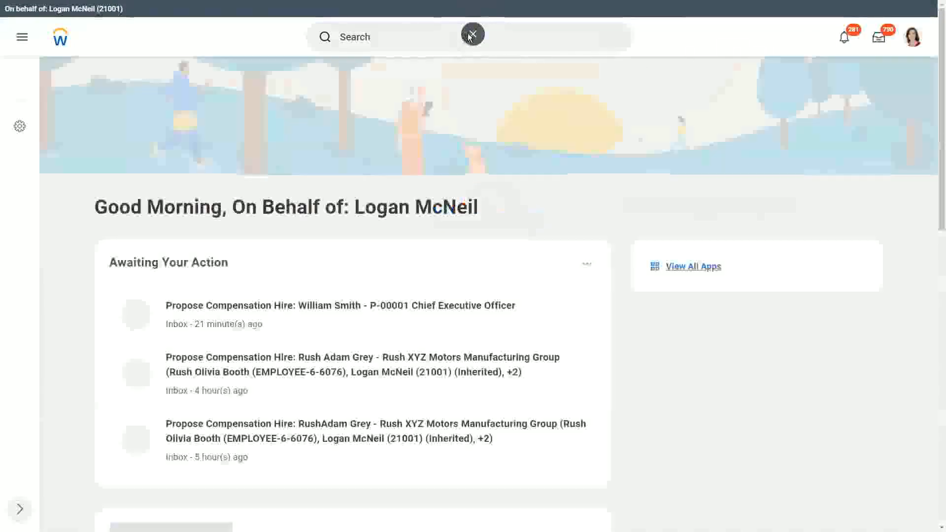
left_click(473, 33)
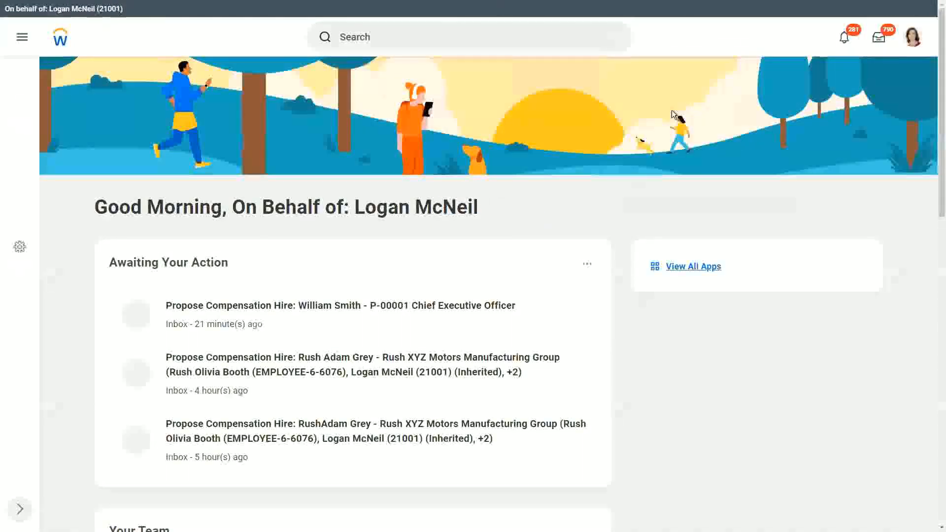